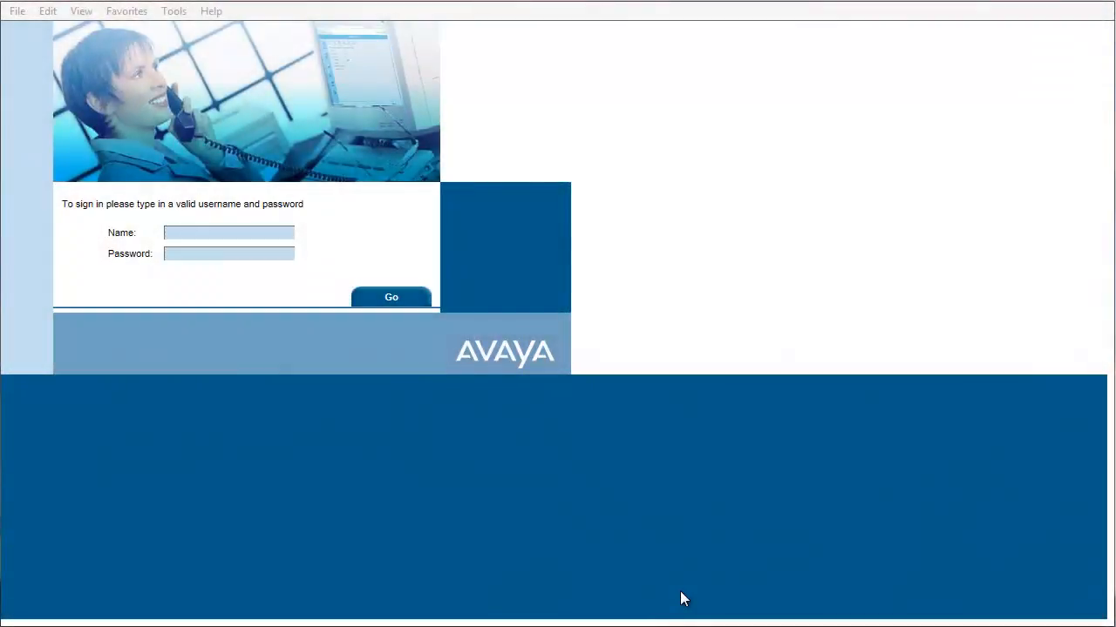
{"action": "mouse_move", "coordinate": [673, 598]}
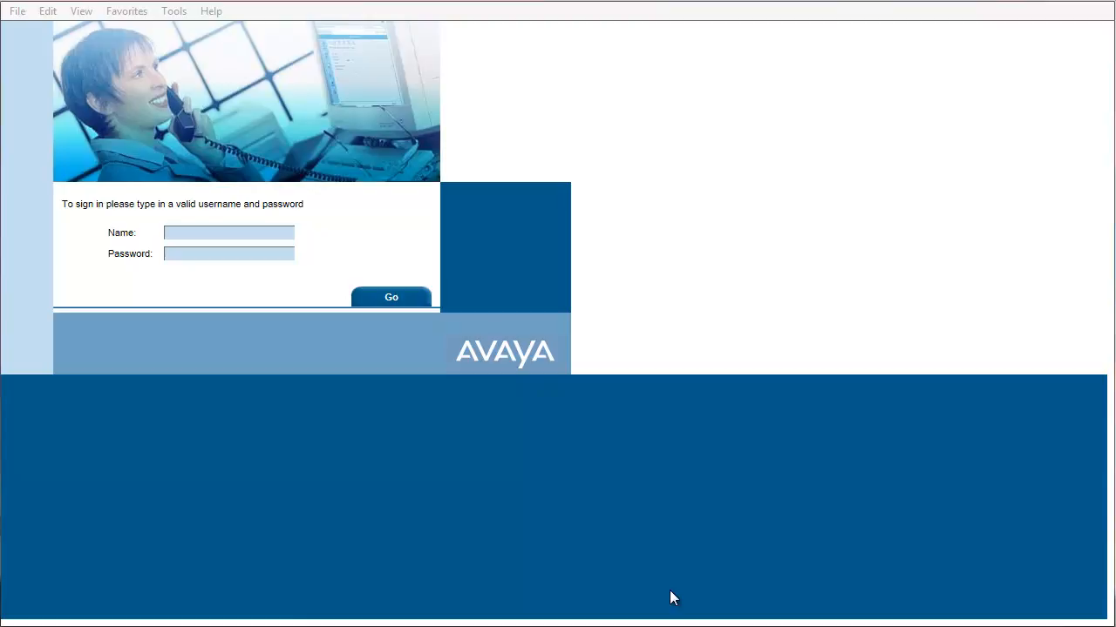
- Sign in to the gatekeeper administration console with the username 'admin'
{"action": "left_click", "coordinate": [228, 233]}
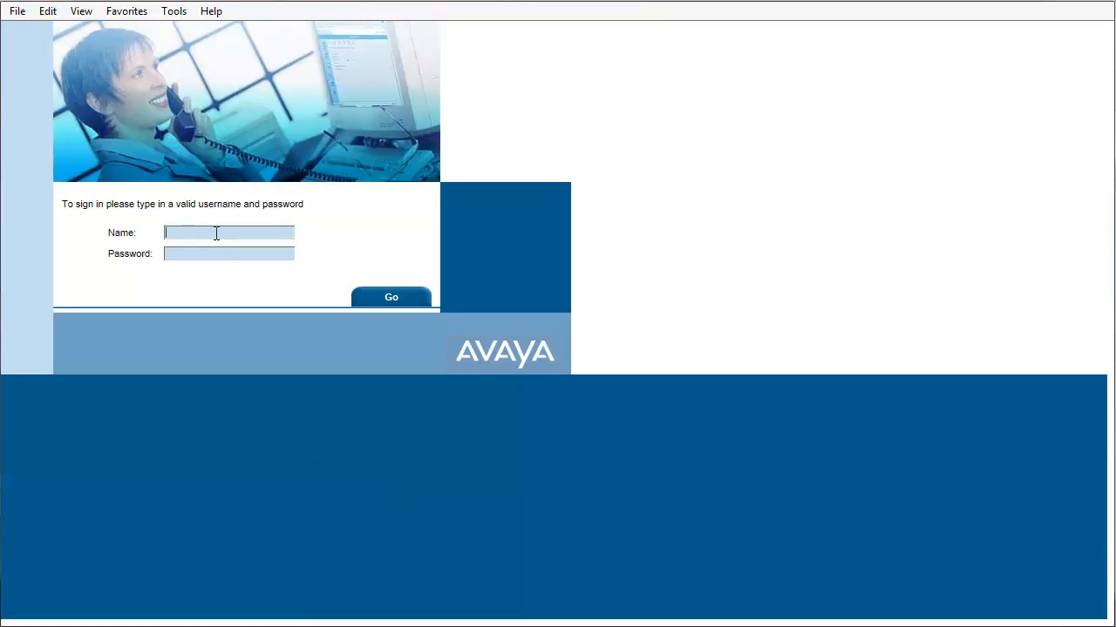
{"action": "type", "text": "admin"}
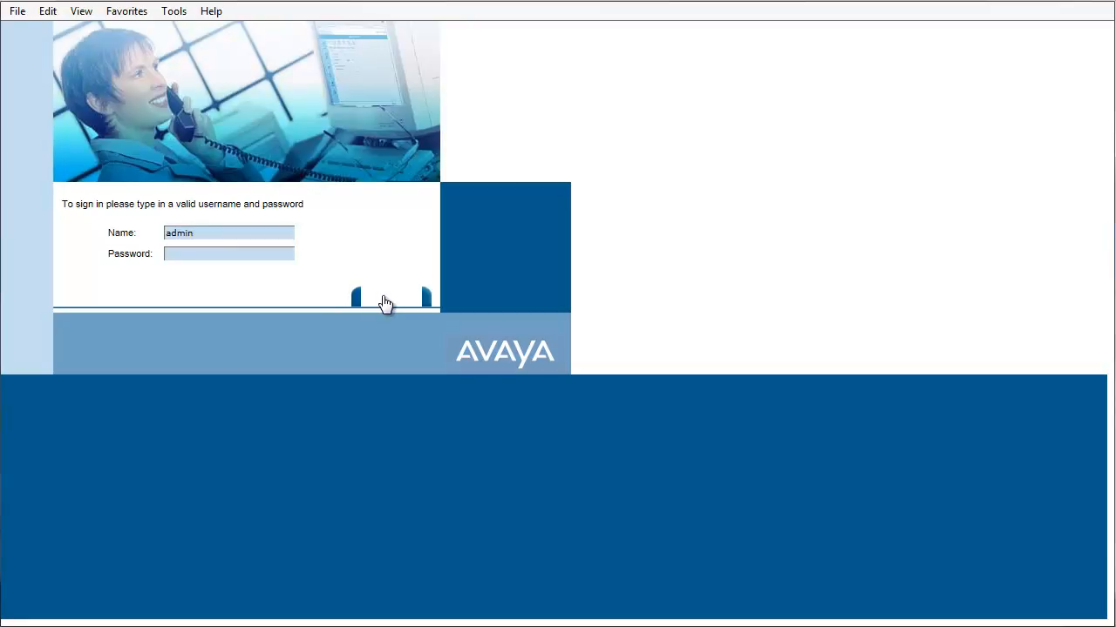
{"action": "left_click", "coordinate": [386, 300]}
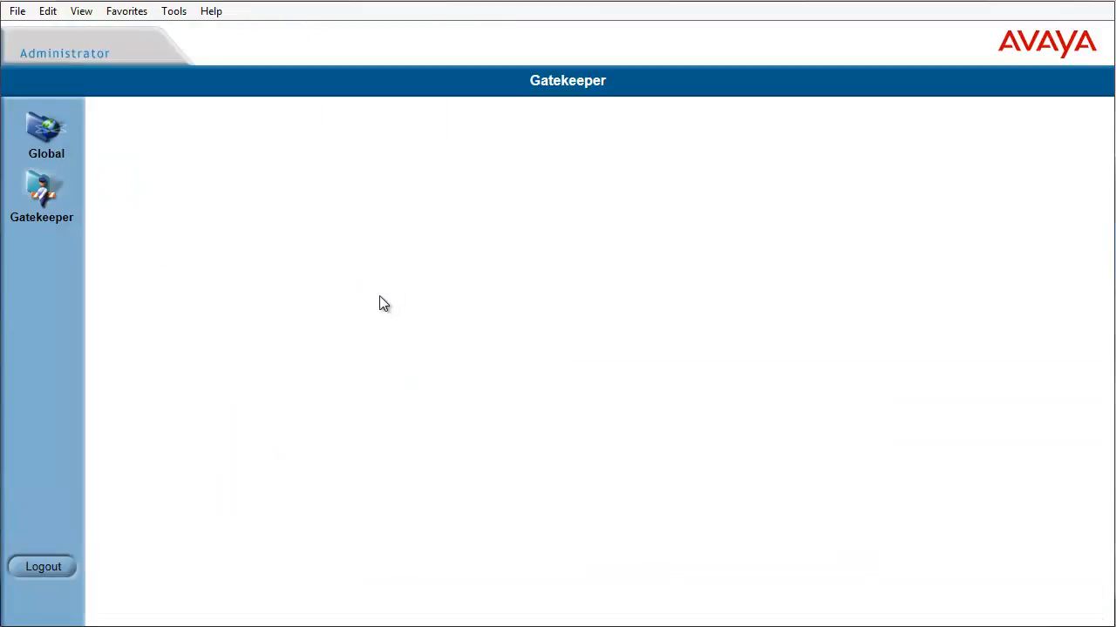
- Go to the Gatekeeper section's Settings and open the Advanced settings page
{"action": "left_click", "coordinate": [41, 196]}
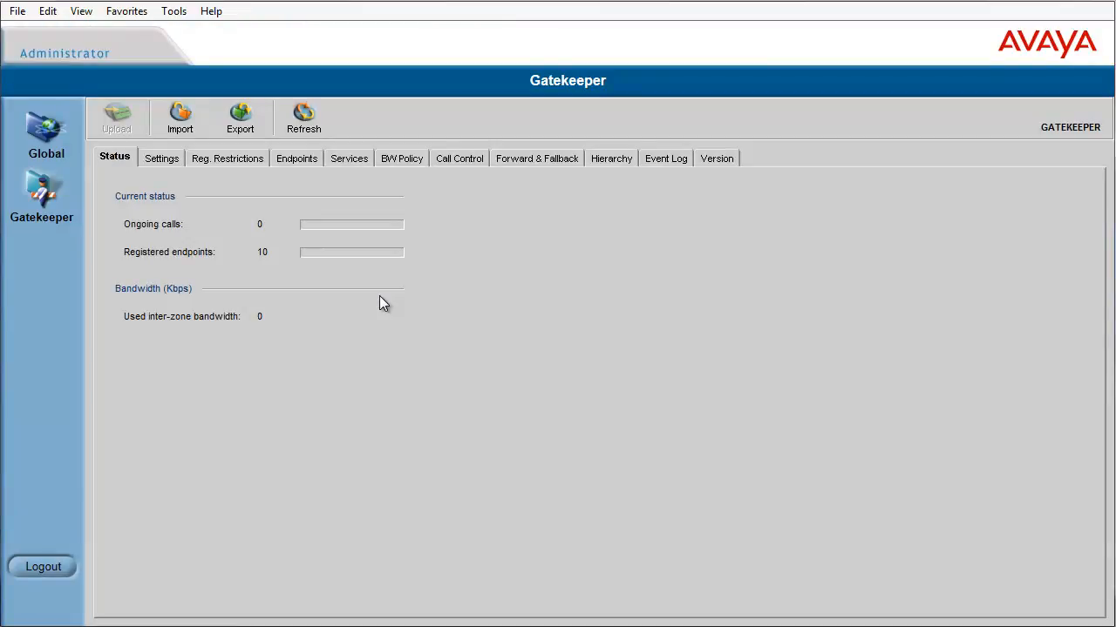
{"action": "left_click", "coordinate": [161, 158]}
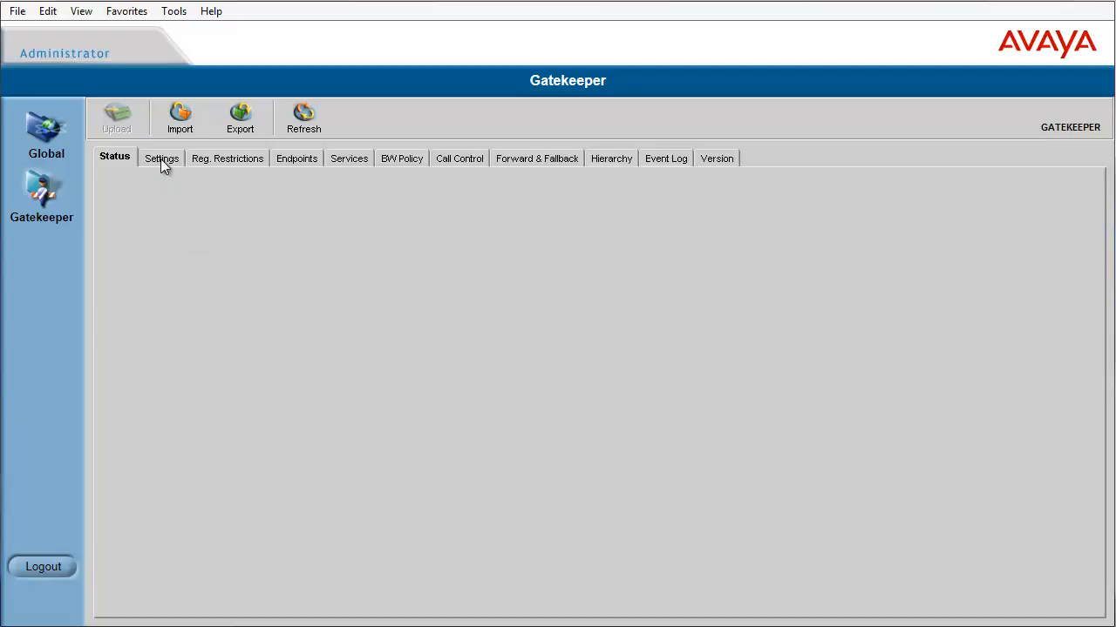
{"action": "left_click", "coordinate": [161, 158]}
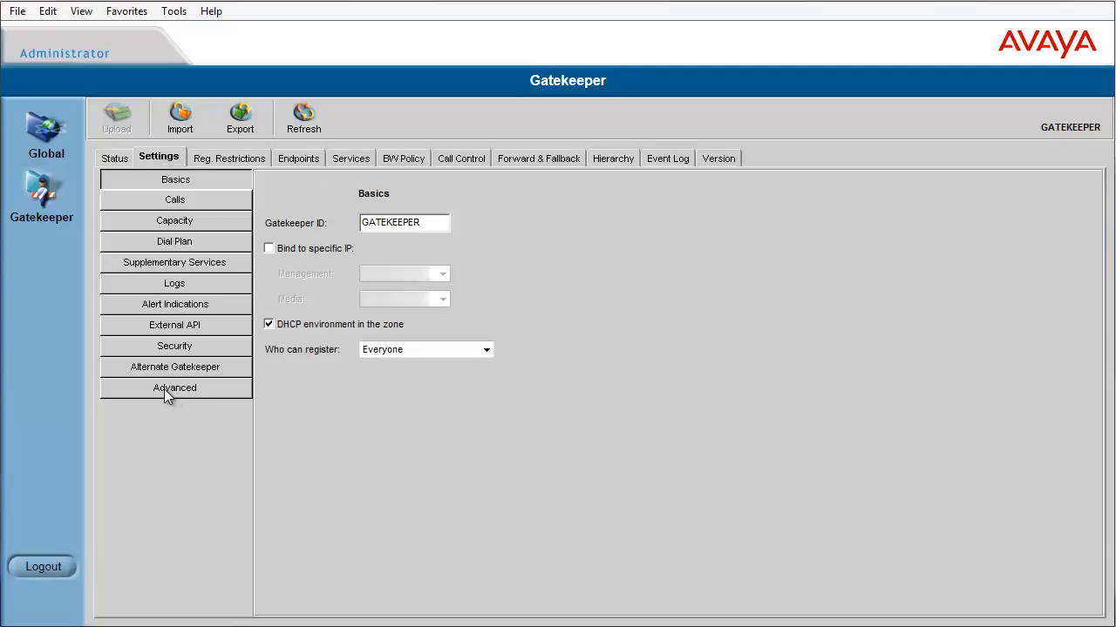
{"action": "left_click", "coordinate": [174, 388]}
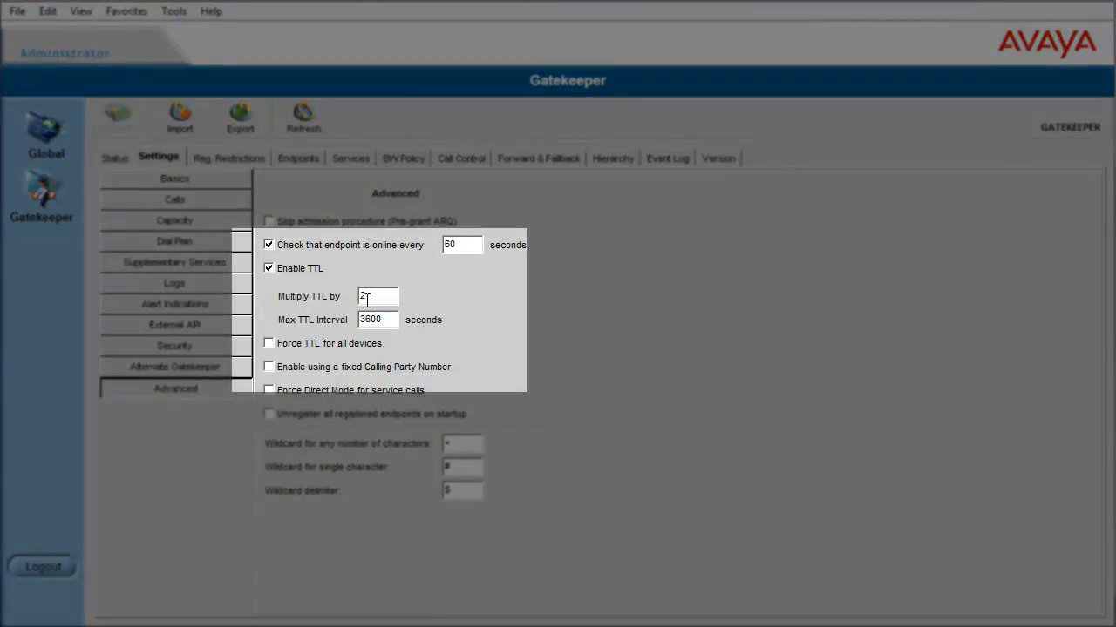
- Change Multiply TTL by from 2 to 10, then log out
{"action": "triple_click", "coordinate": [376, 296]}
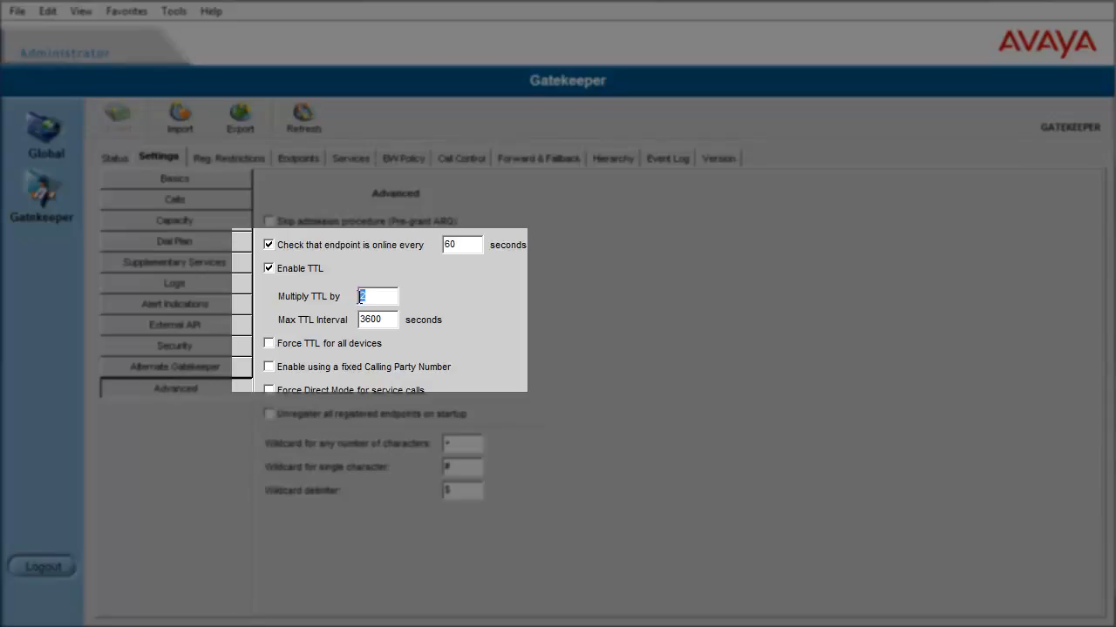
{"action": "type", "text": "10"}
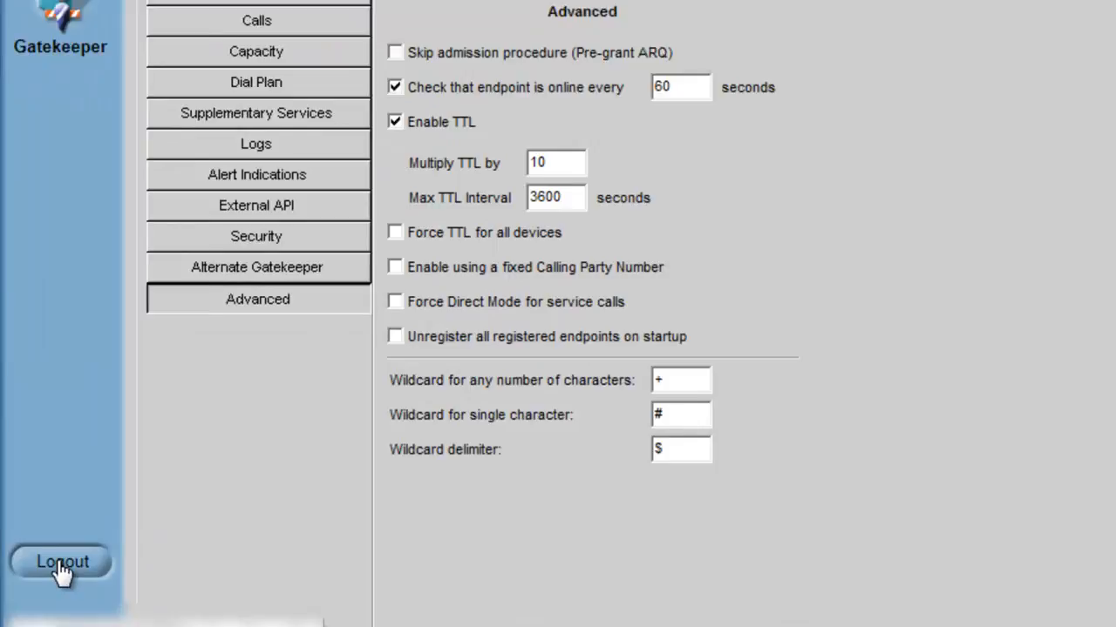
{"action": "left_click", "coordinate": [61, 561]}
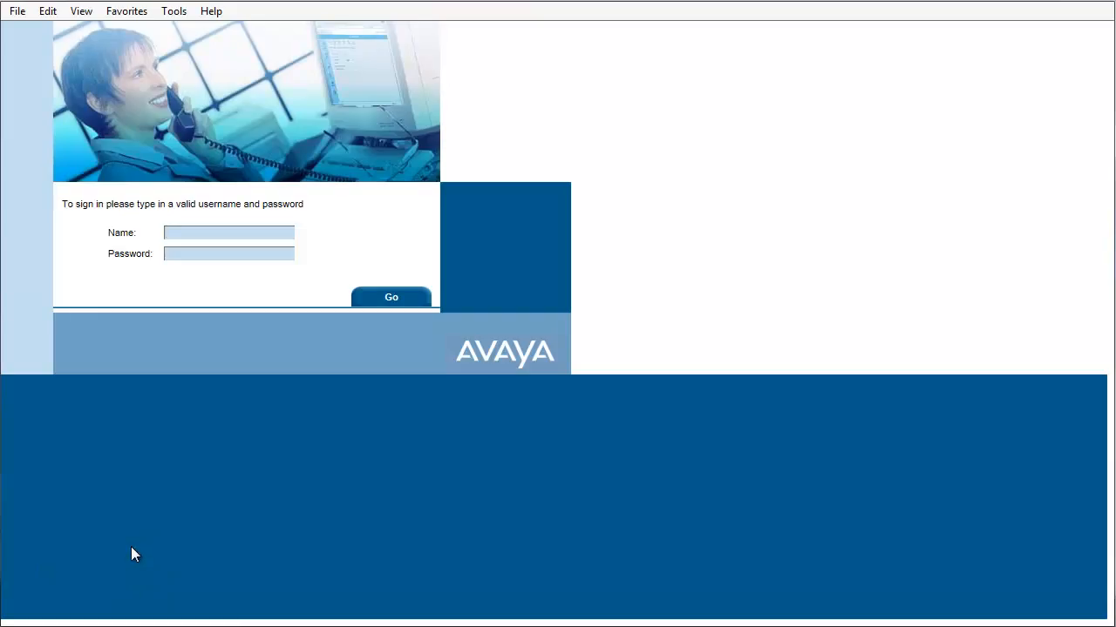